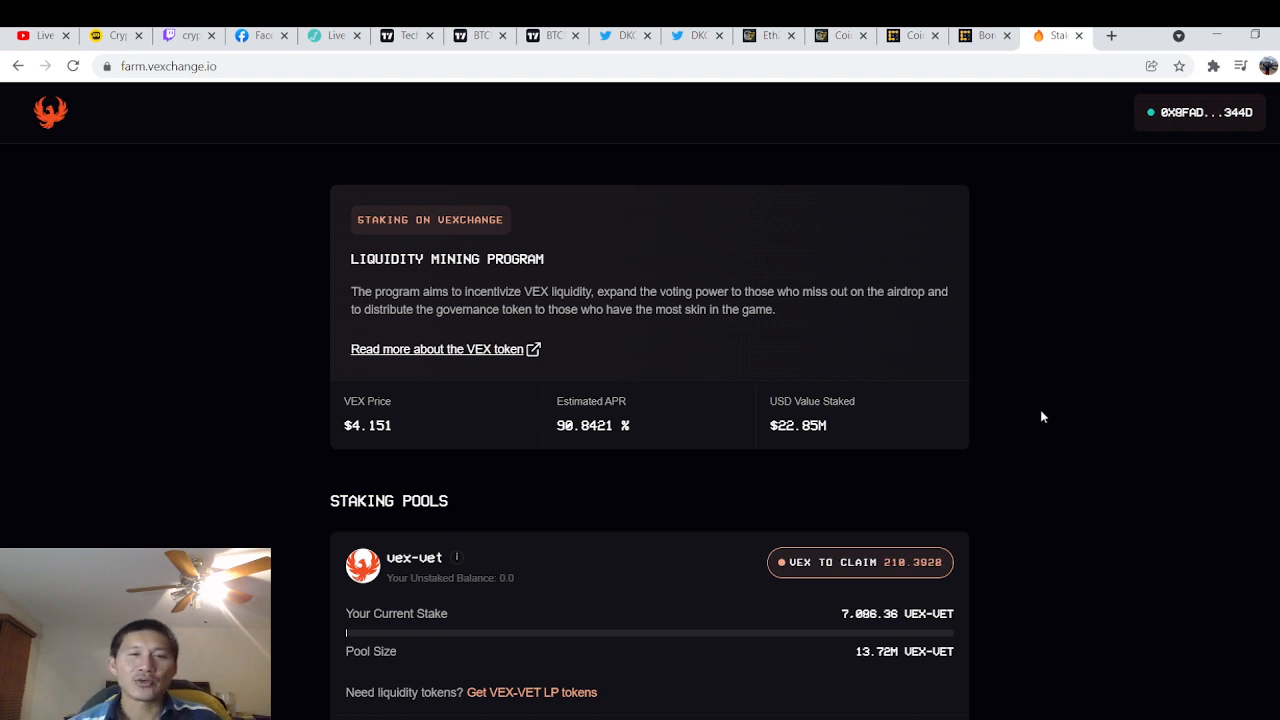
# Switch from the VeXchange staking page to the VeChain Foundation 'VeChain Thursday' tweet
pyautogui.click(740, 36)
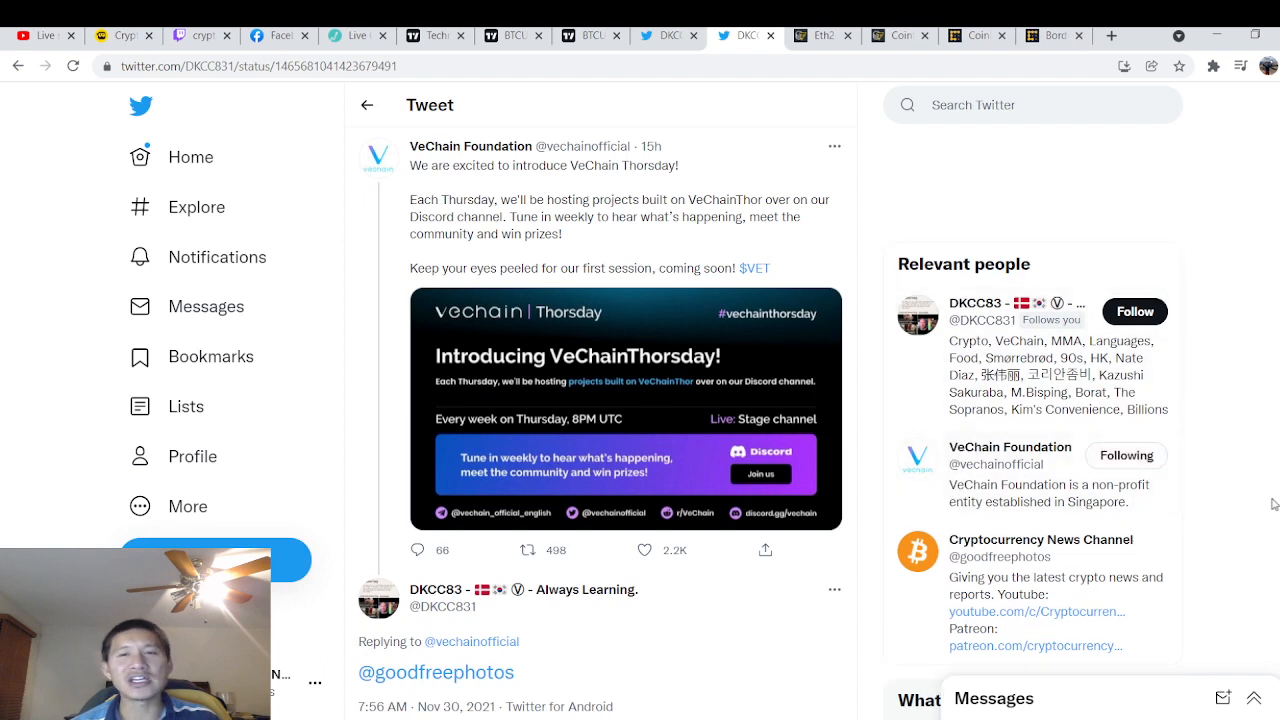
pyautogui.moveTo(1252, 376)
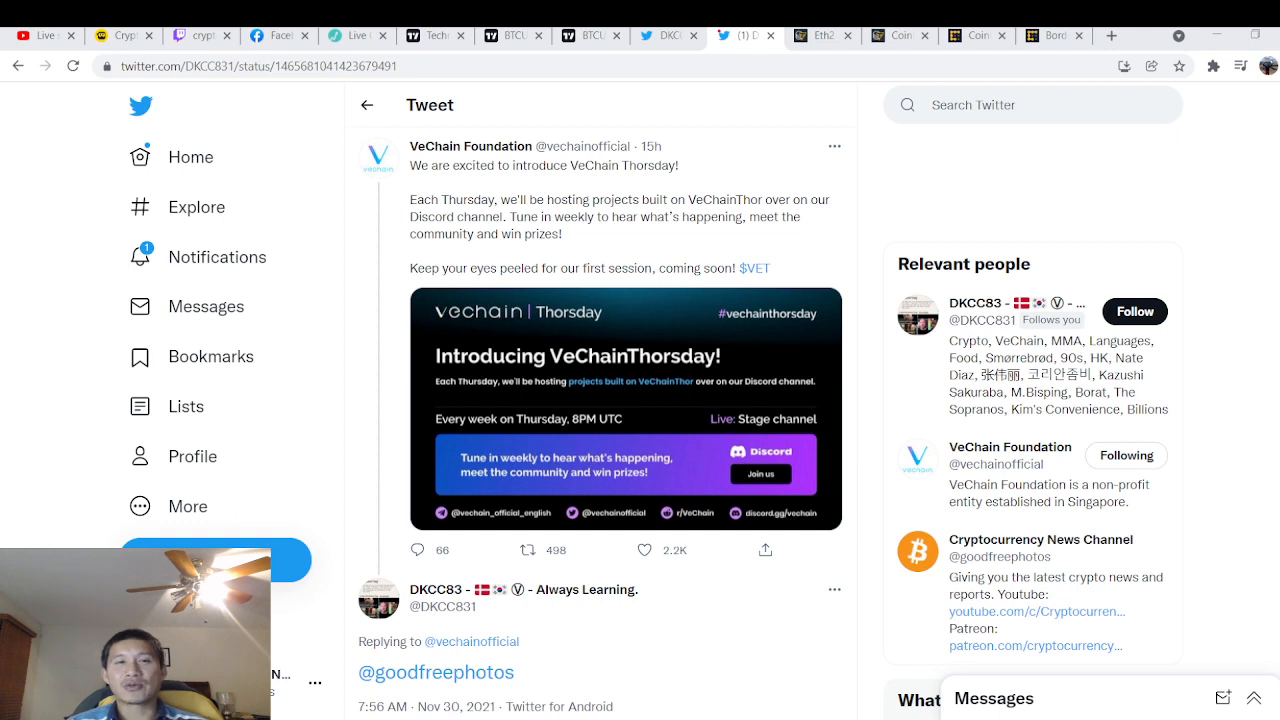
pyautogui.click(528, 550)
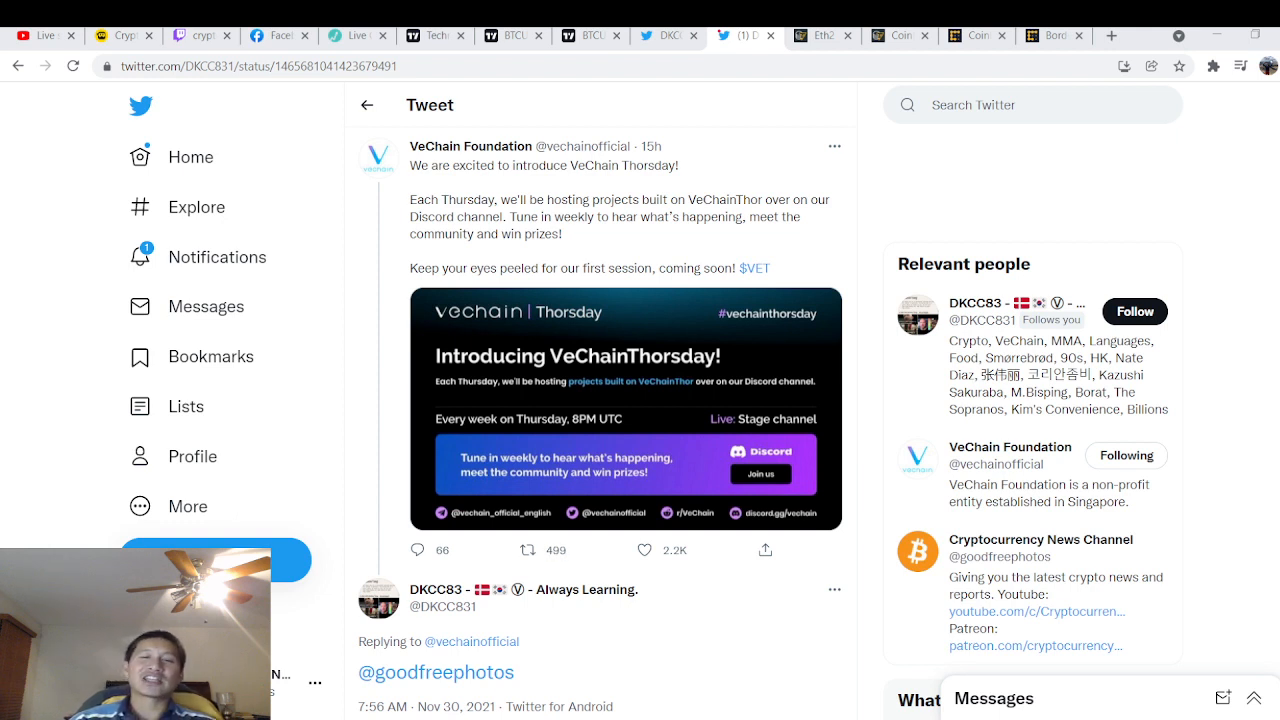